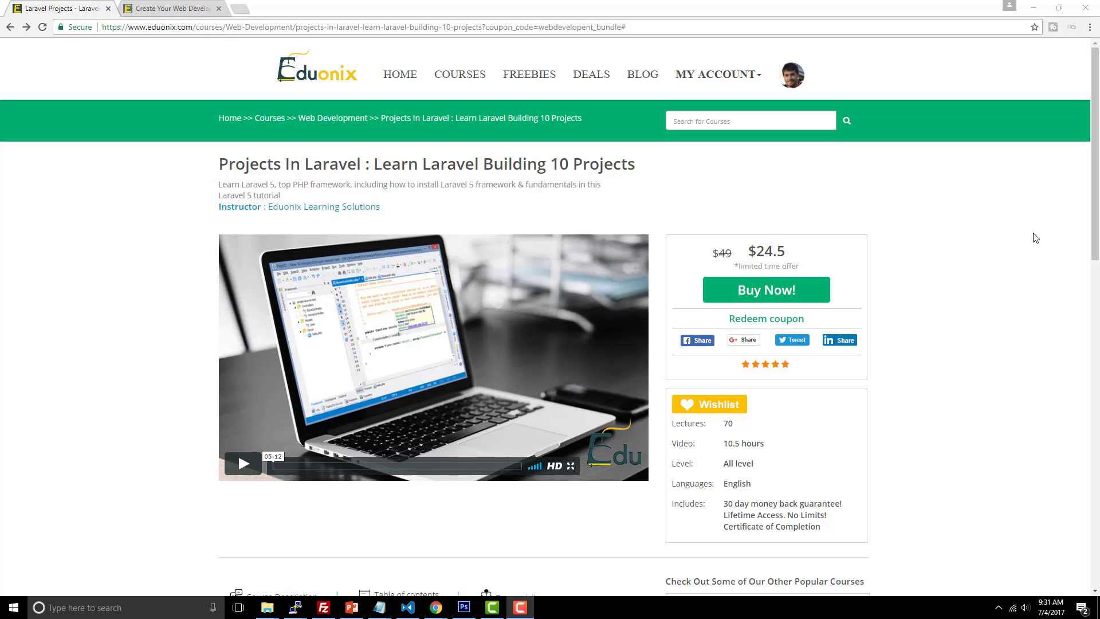
mouse_move(798, 232)
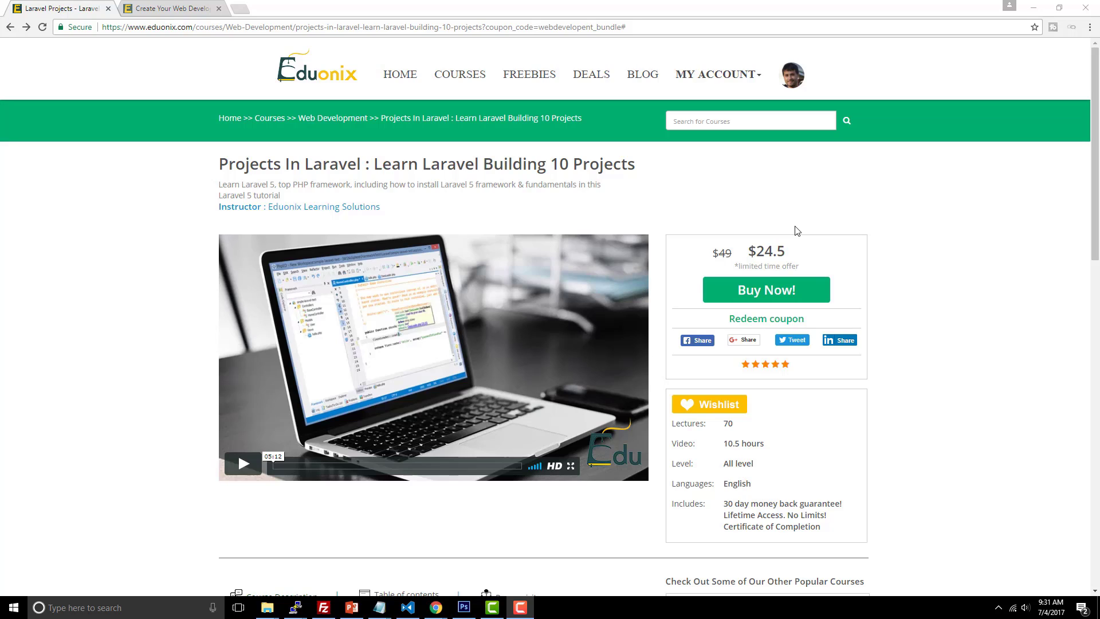
mouse_move(255, 41)
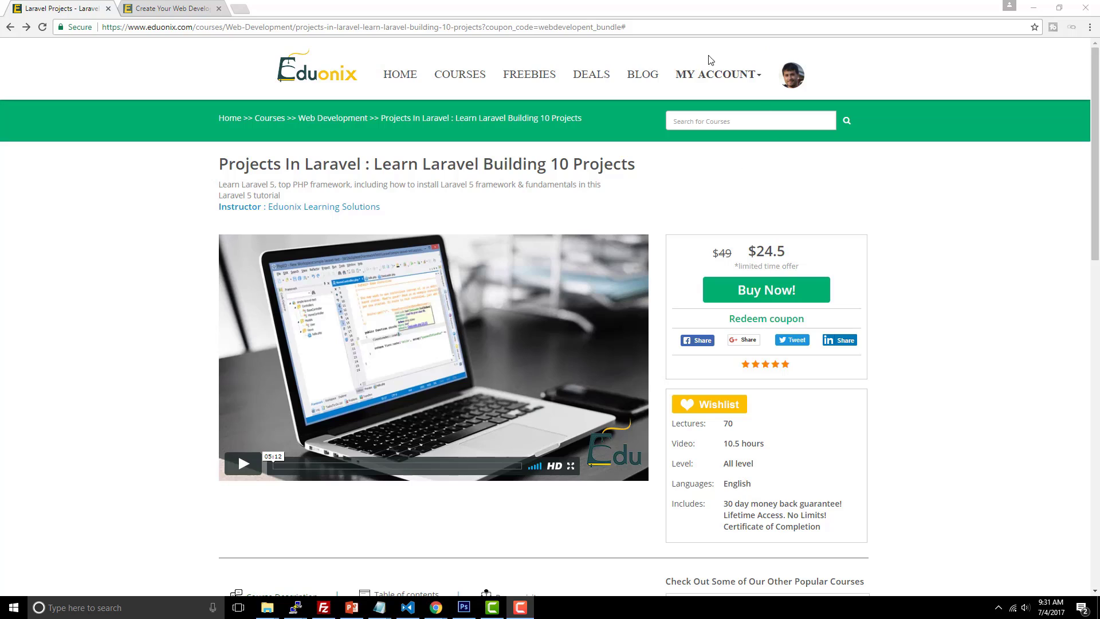
mouse_move(770, 296)
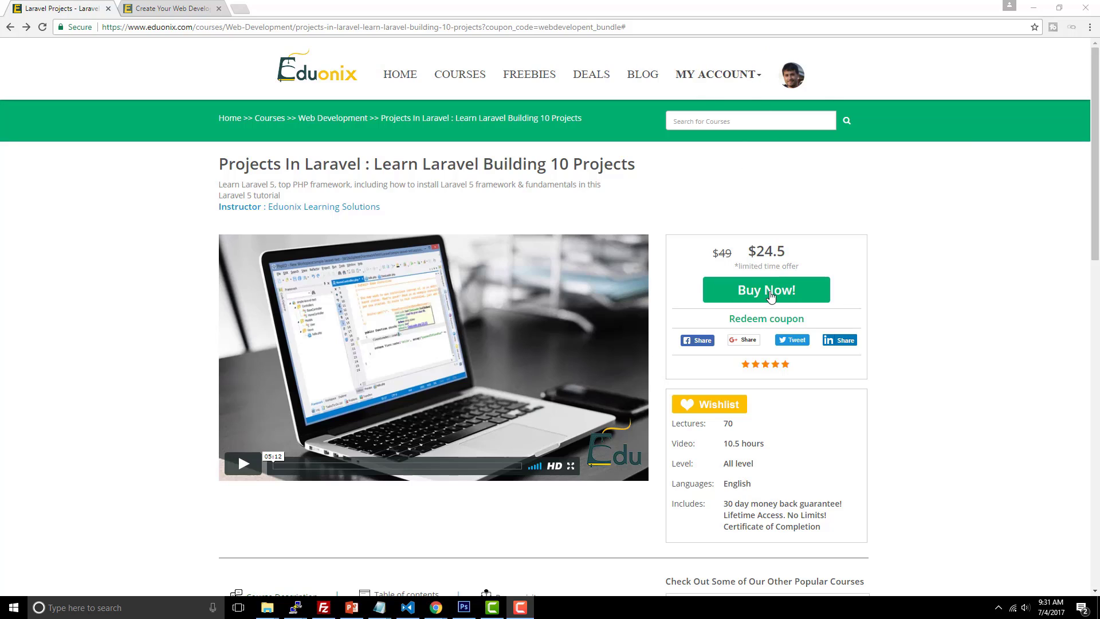
Leave the Laravel course page and browse down the bundle's course list ($49.5 for 10 courses)
click(765, 288)
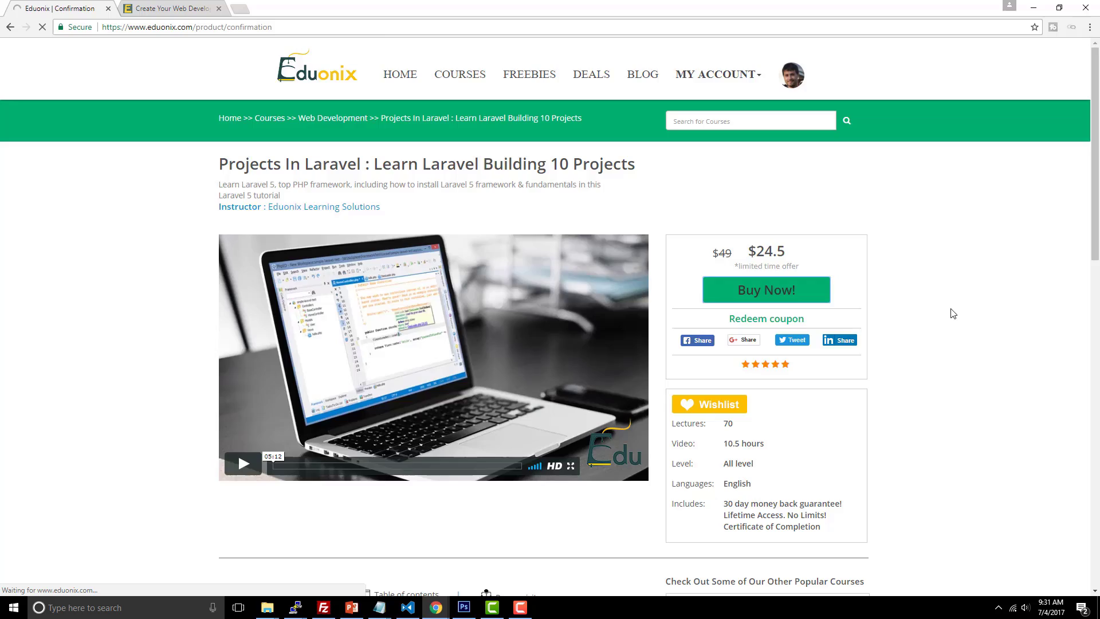
click(765, 289)
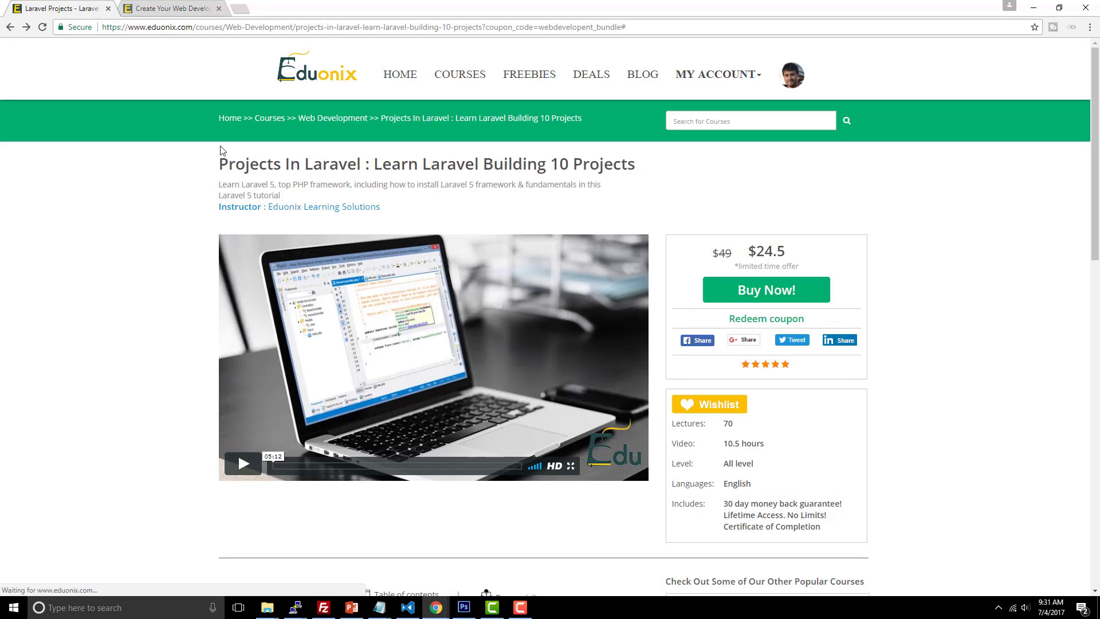
mouse_move(151, 159)
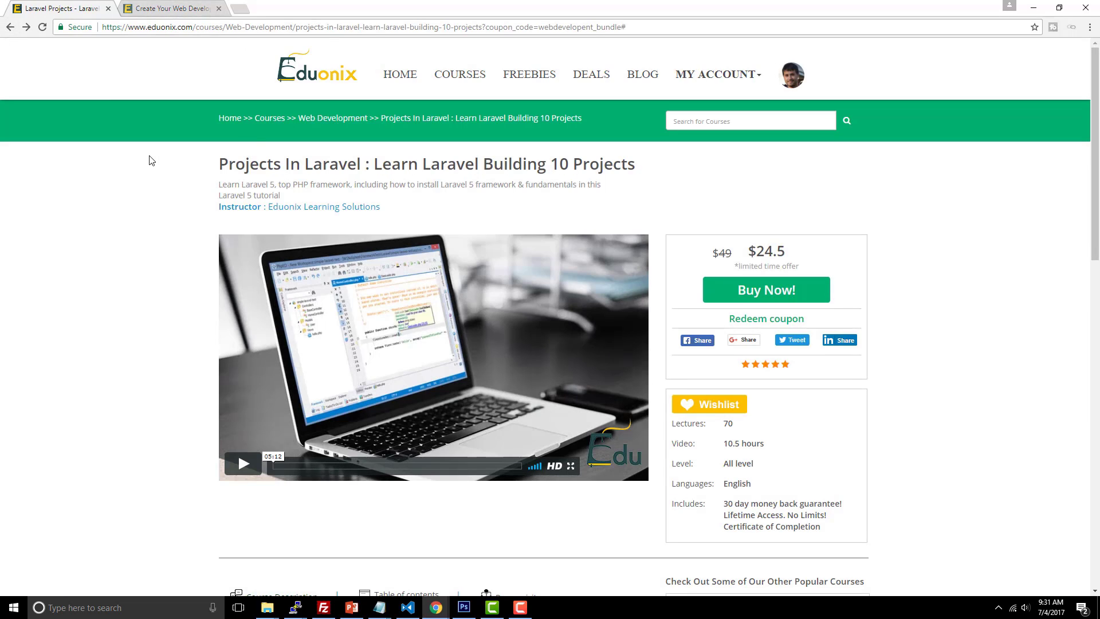
mouse_move(189, 12)
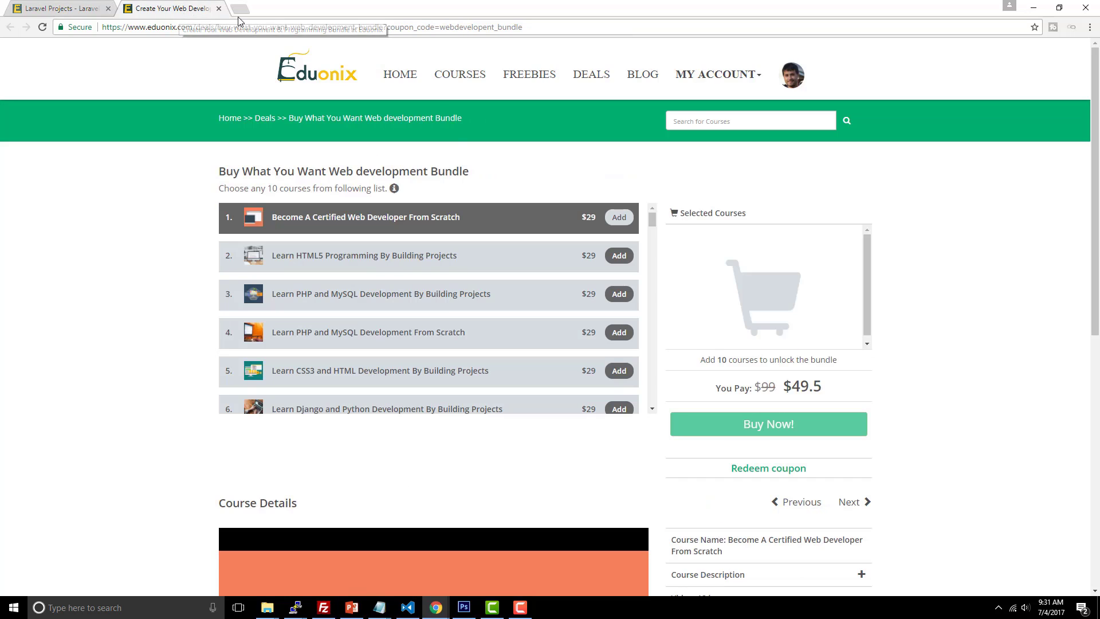
mouse_move(169, 319)
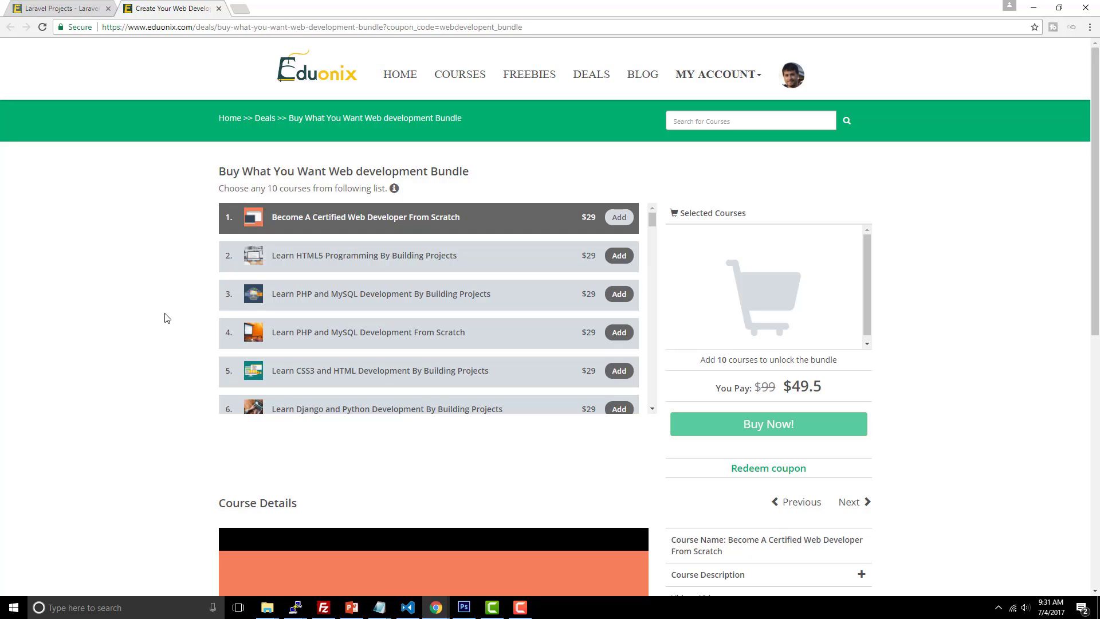
mouse_move(405, 253)
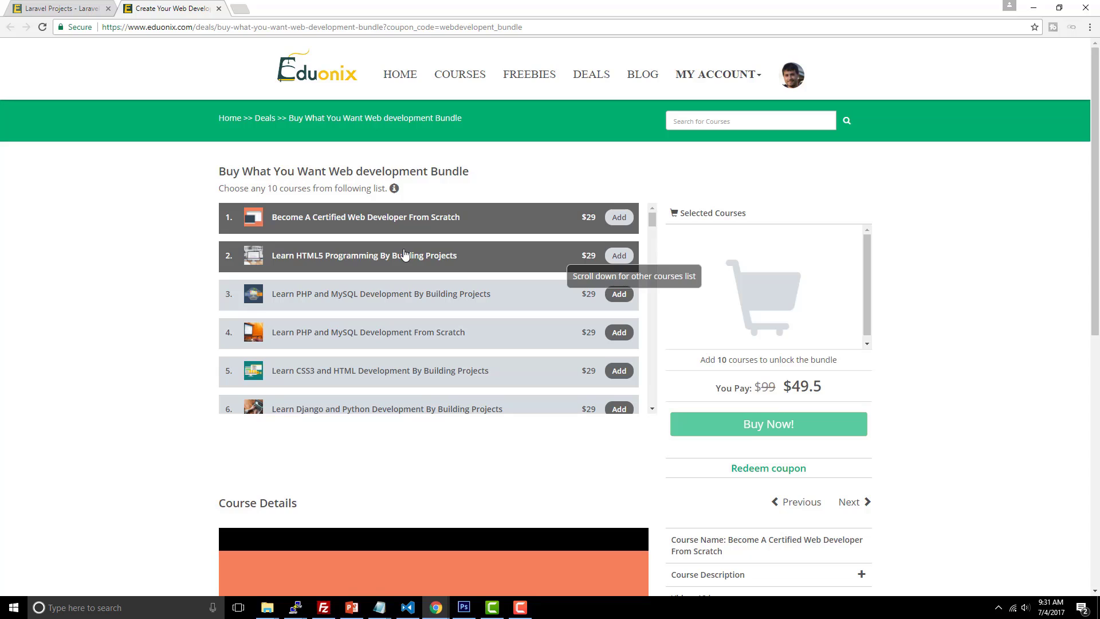
scroll(down, 3)
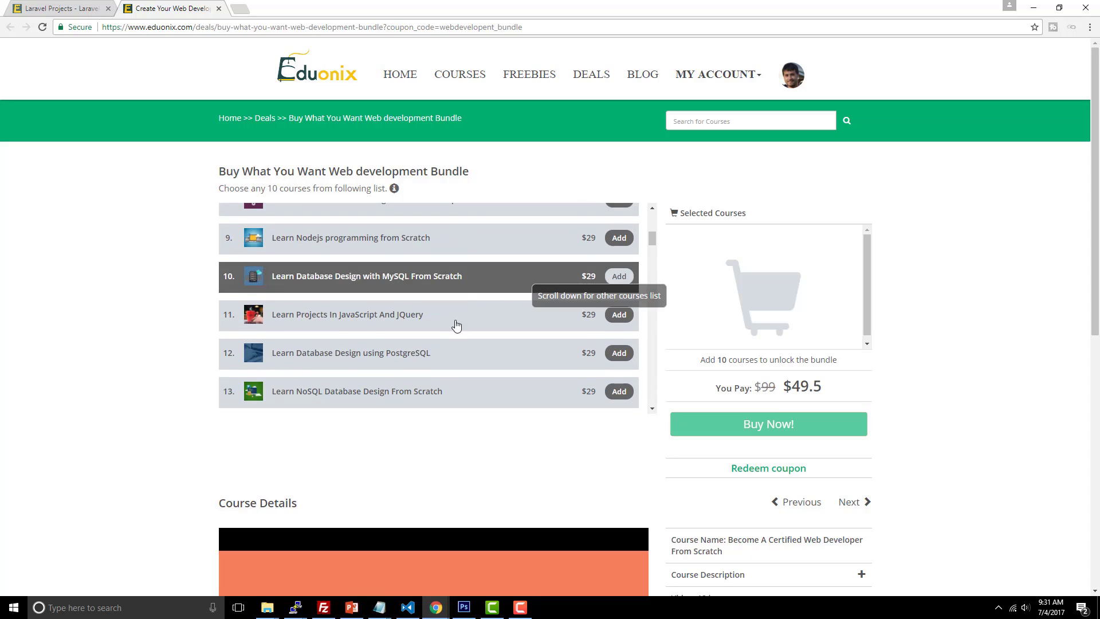
scroll(down, 3)
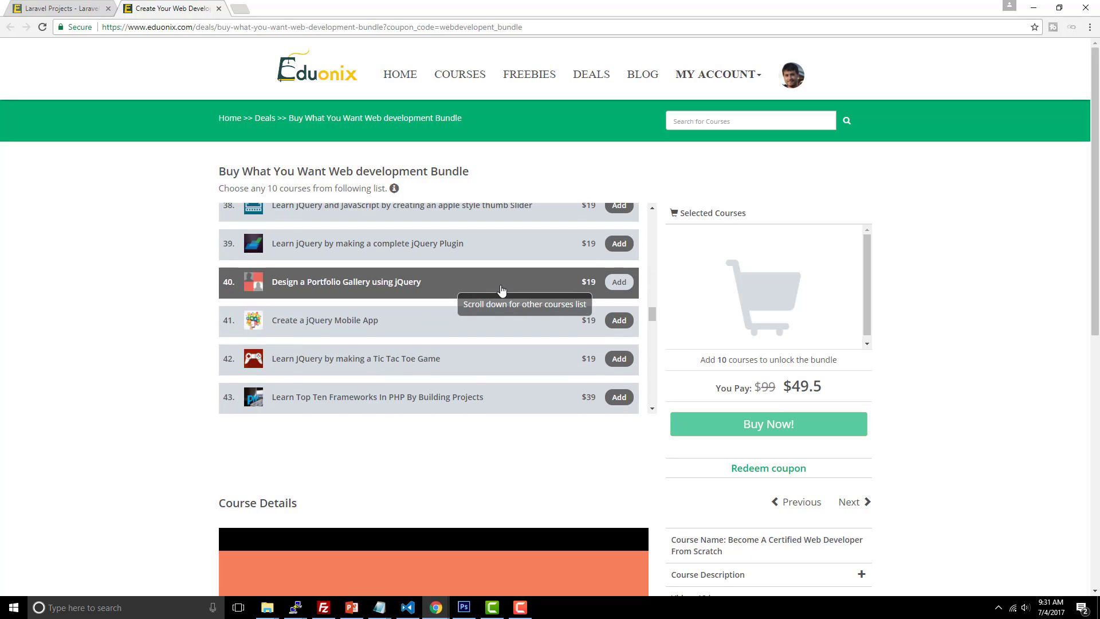
scroll(down, 3)
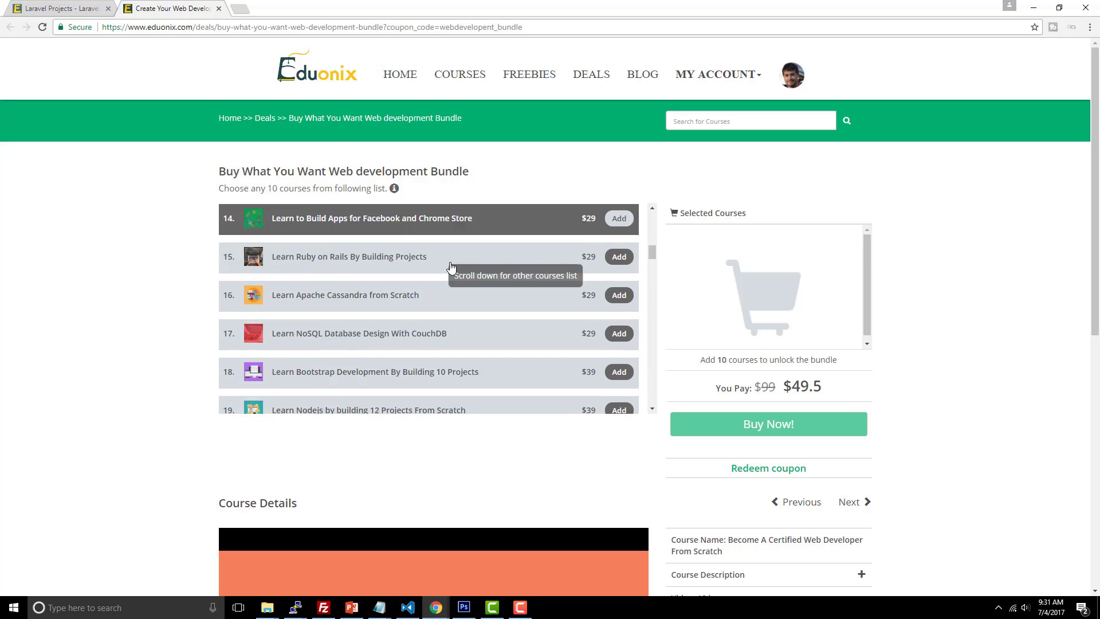
scroll(down, 3)
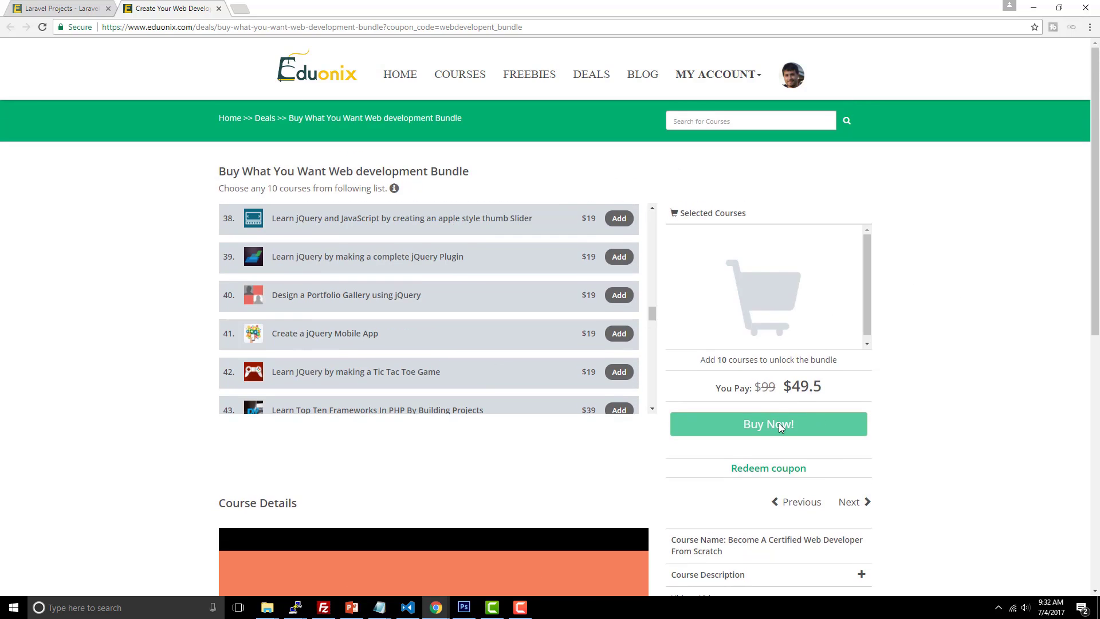
mouse_move(369, 296)
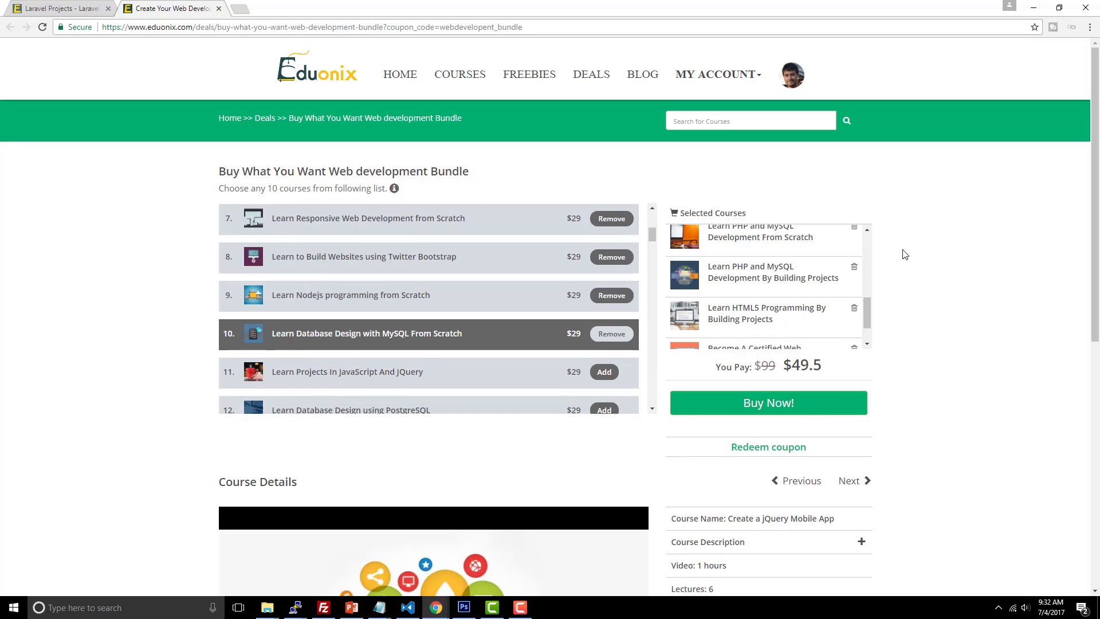
Proceed to checkout with the ten selected courses, reaching Confirm Purchase at $49.5 after coupon
click(768, 403)
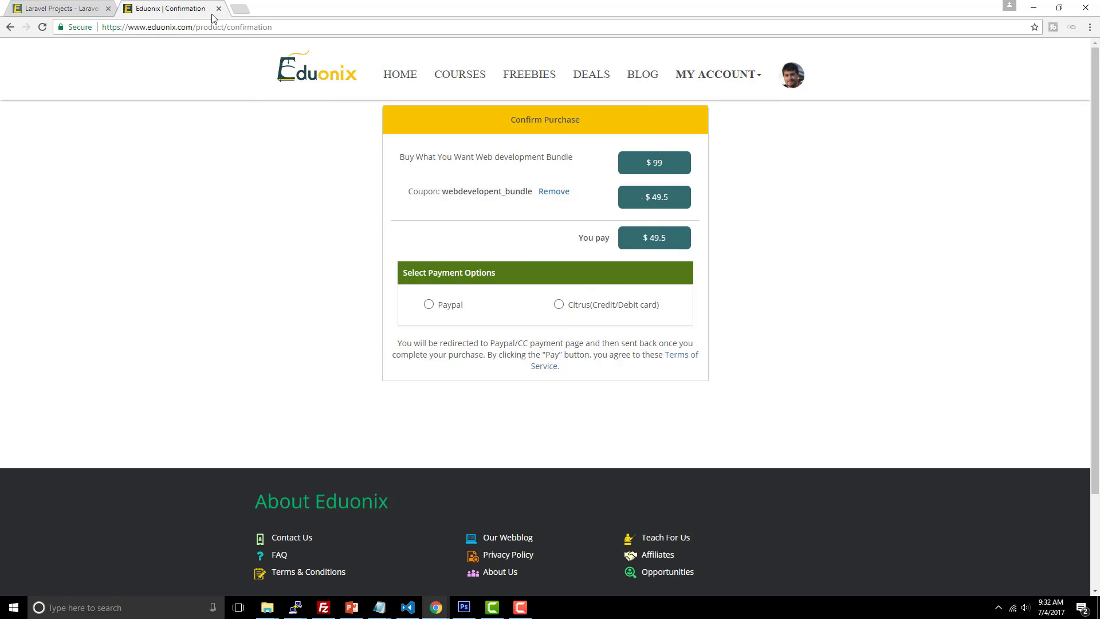
mouse_move(912, 159)
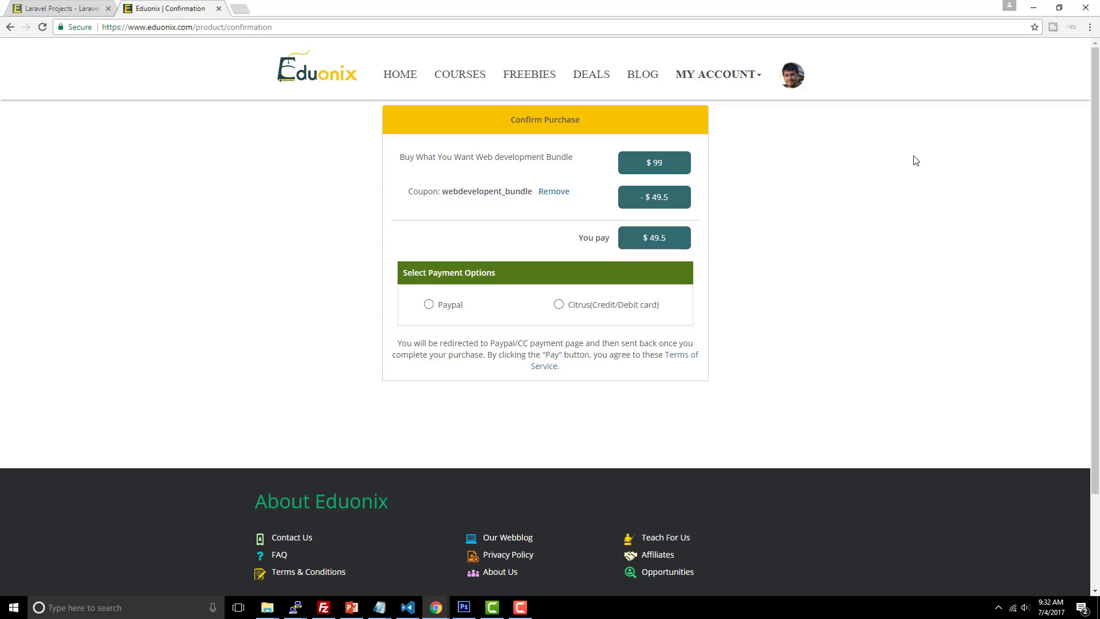